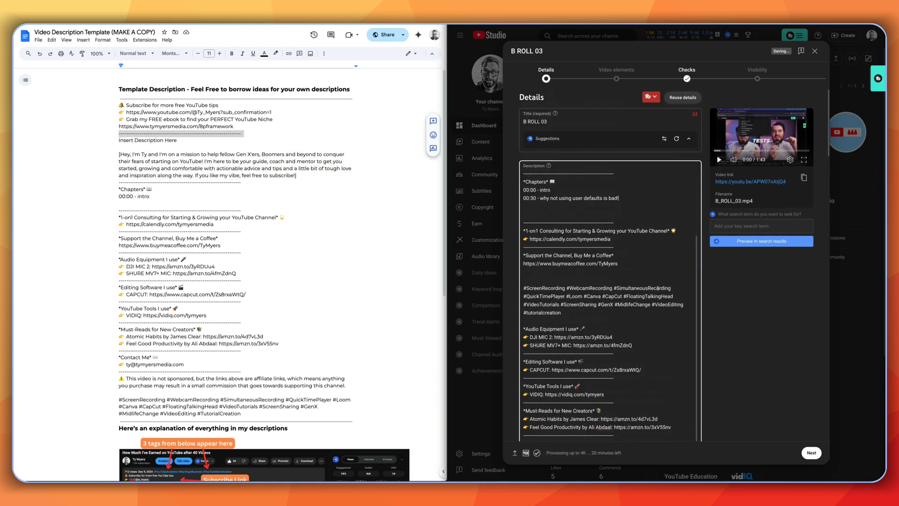
- Close the B ROLL 03 upload details to return to the channel dashboard
click(814, 51)
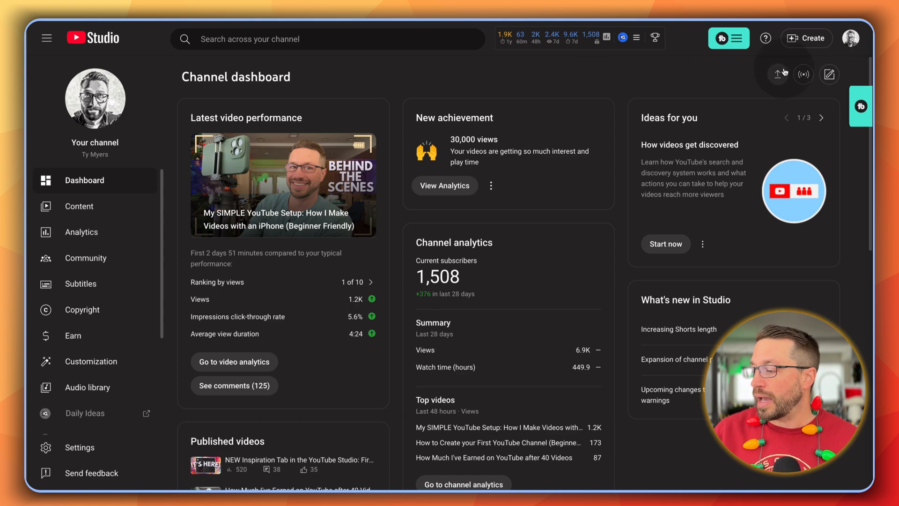
- Upload B_ROLL_02.mp4, note its empty description, and leave it saved as a draft
click(778, 74)
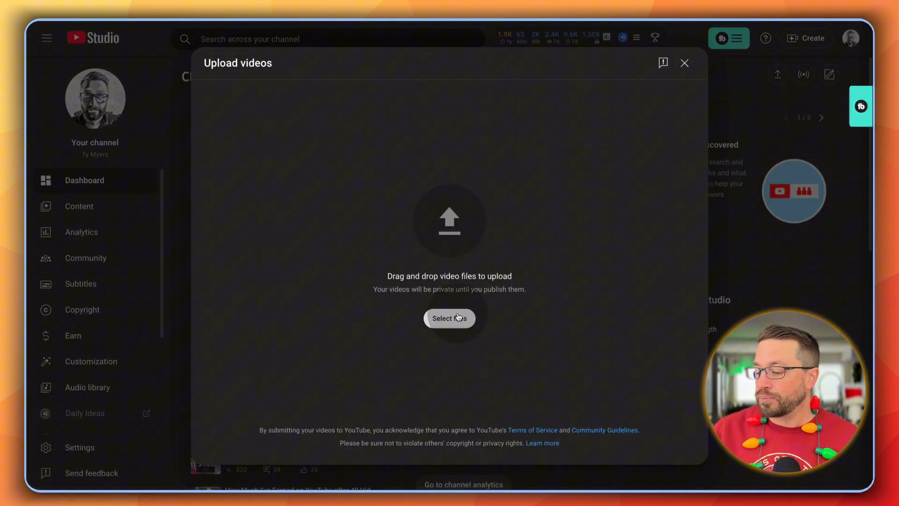
click(448, 319)
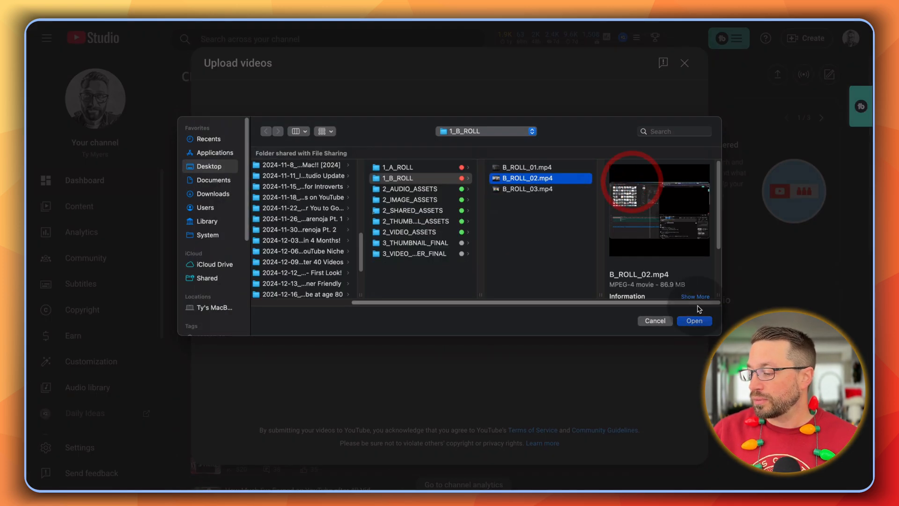
click(695, 320)
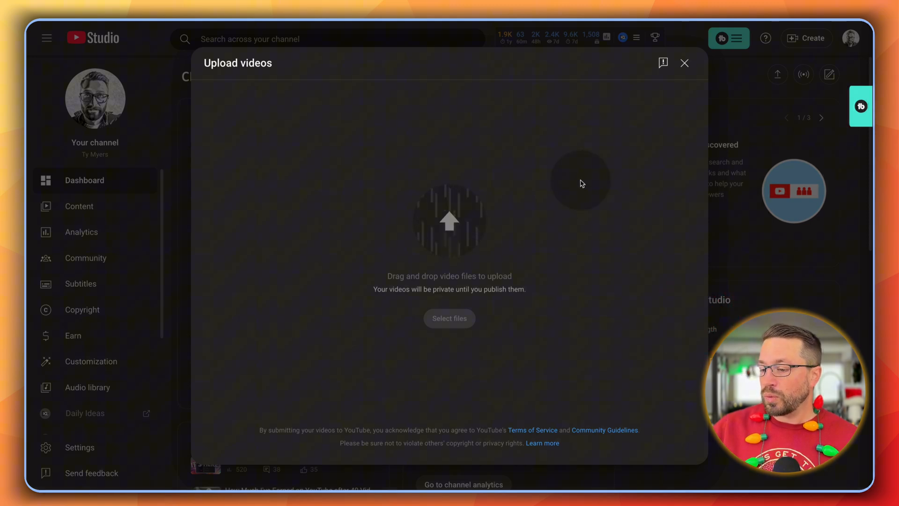
click(448, 318)
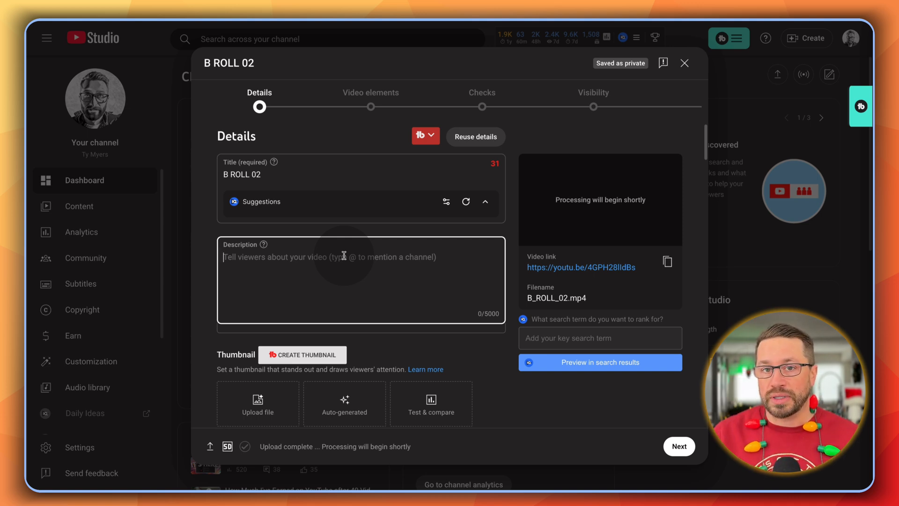
click(684, 63)
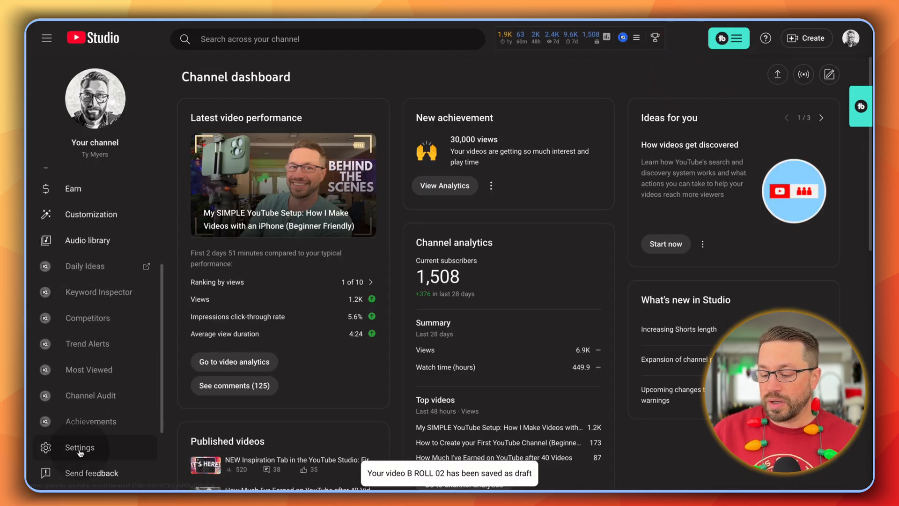
- Open the channel Settings and go to the Upload defaults section
click(78, 448)
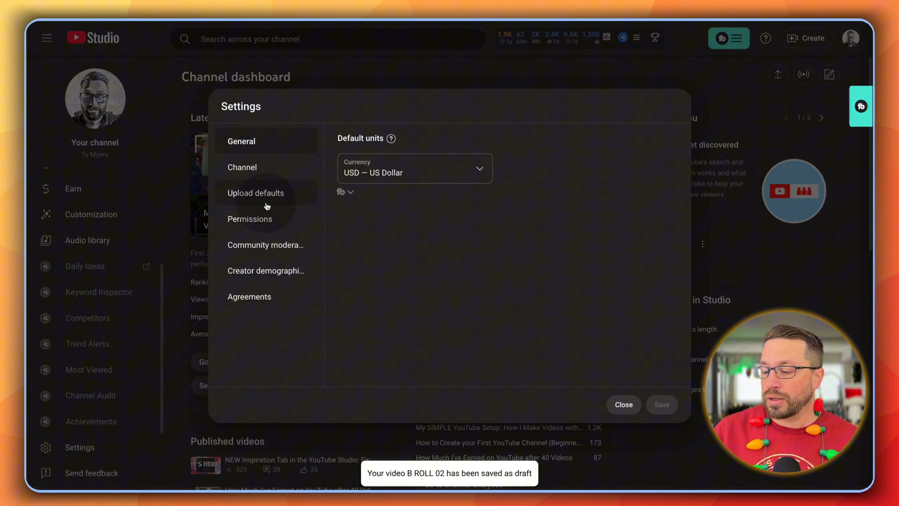
click(256, 193)
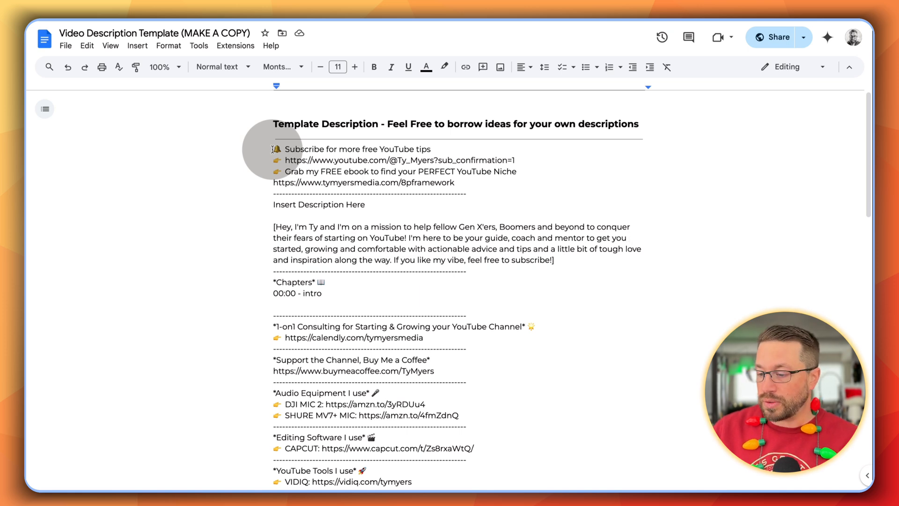
- Select the template description text in the Google Docs document for copying
drag(275, 149, 421, 326)
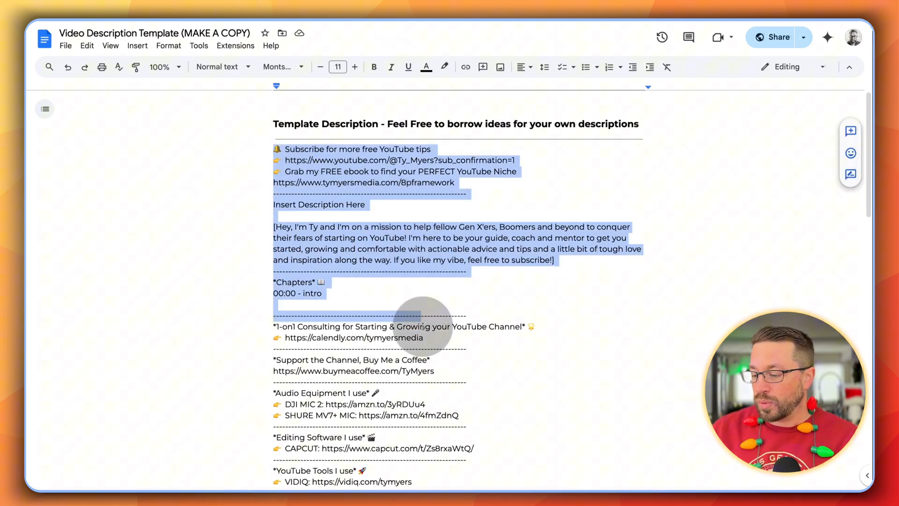
scroll(down, 3)
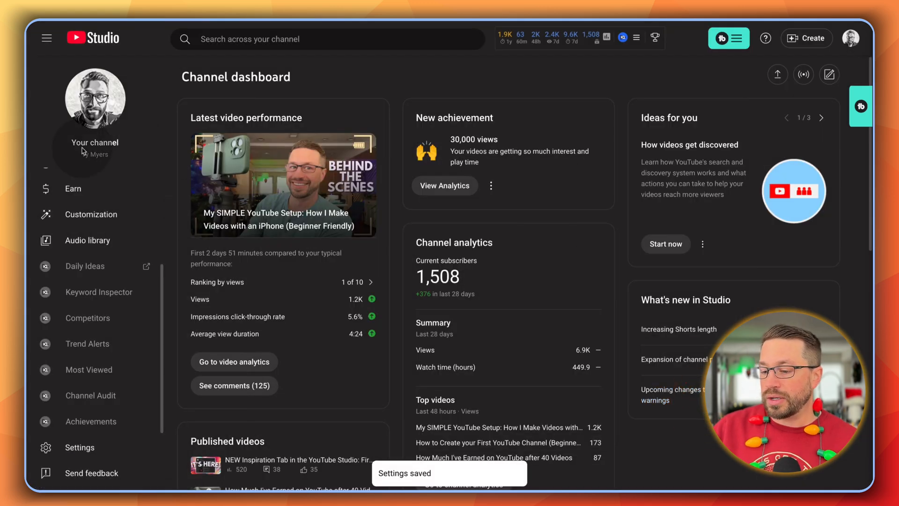
- Start a fresh upload of B_ROLL_02.mp4 now that the defaults hold the template
click(777, 75)
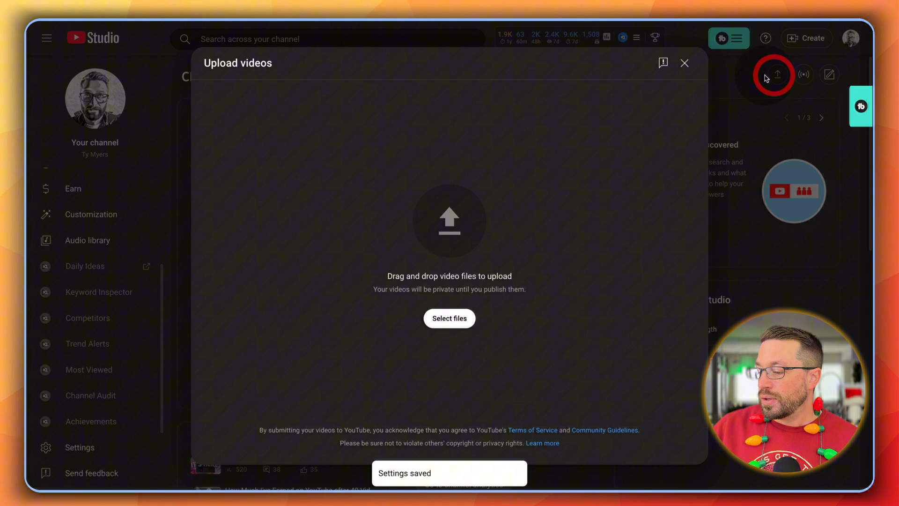
click(449, 319)
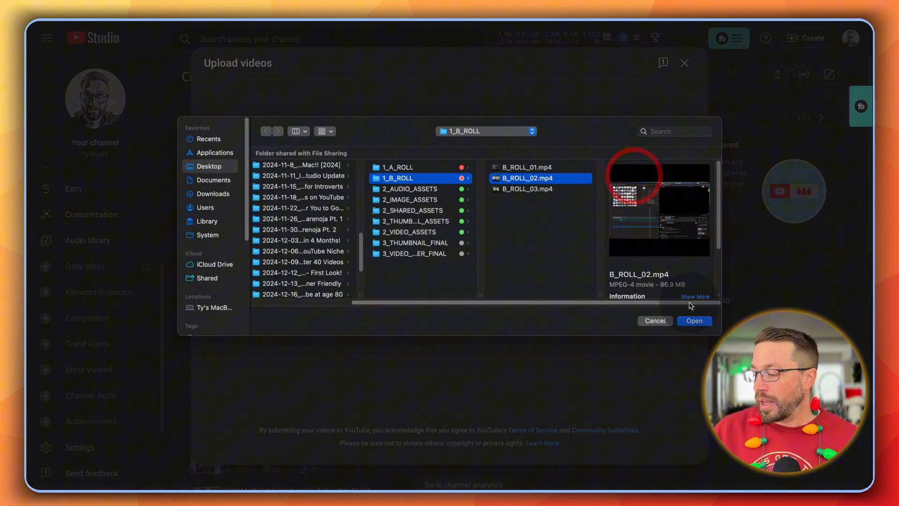
click(693, 320)
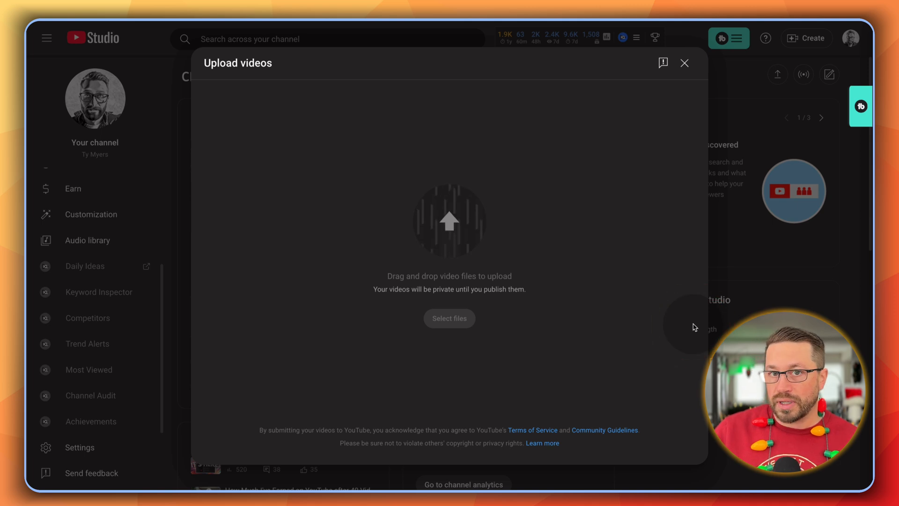
click(448, 318)
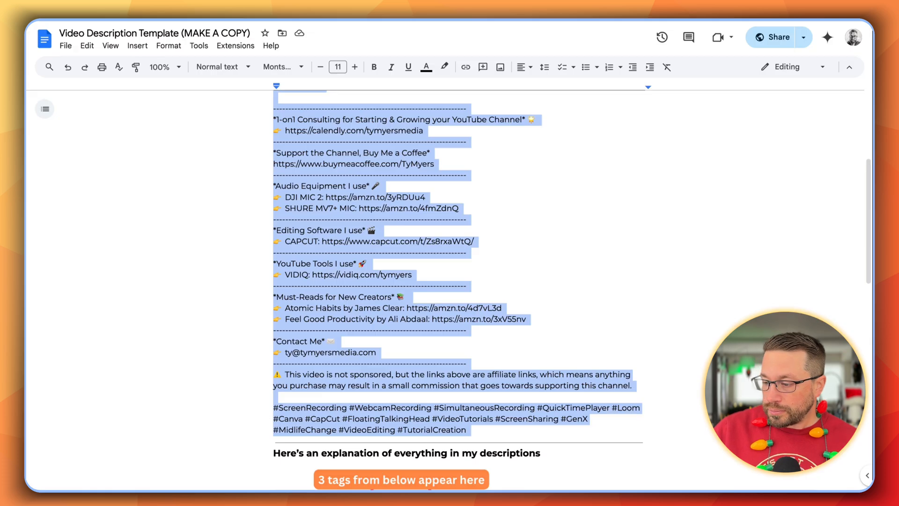
- Deselect the template text and scroll to the annotated 'Here's an explanation' screenshot
click(467, 141)
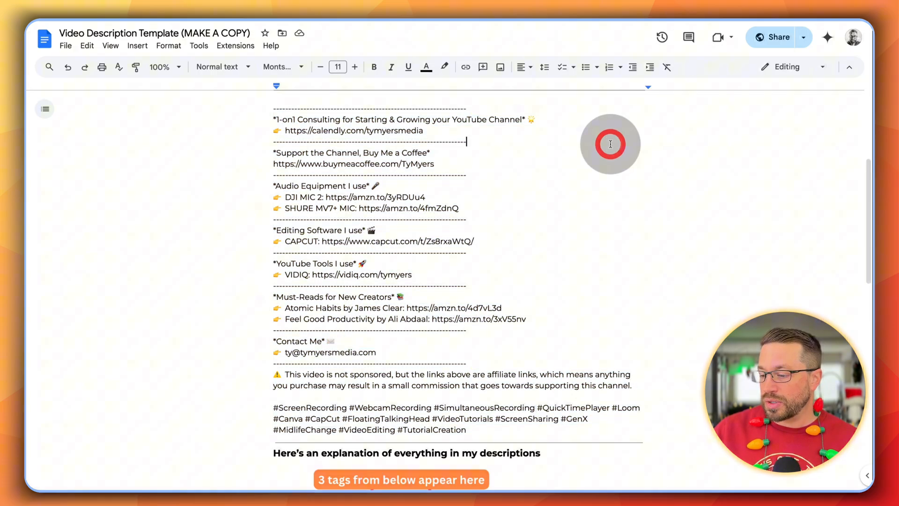
scroll(down, 3)
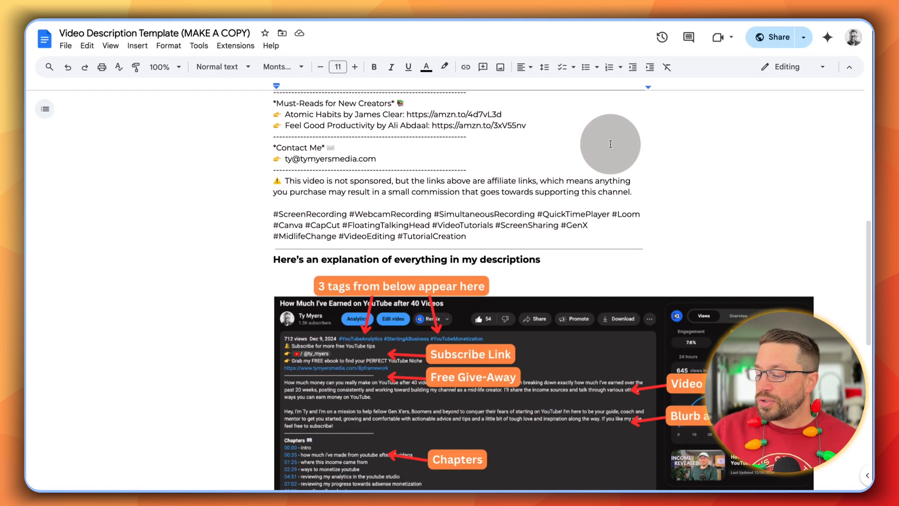
scroll(down, 3)
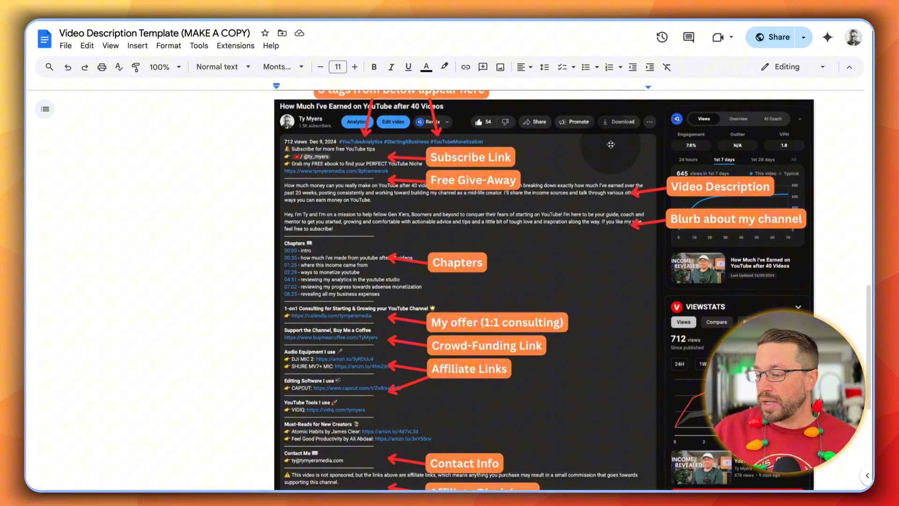
scroll(down, 3)
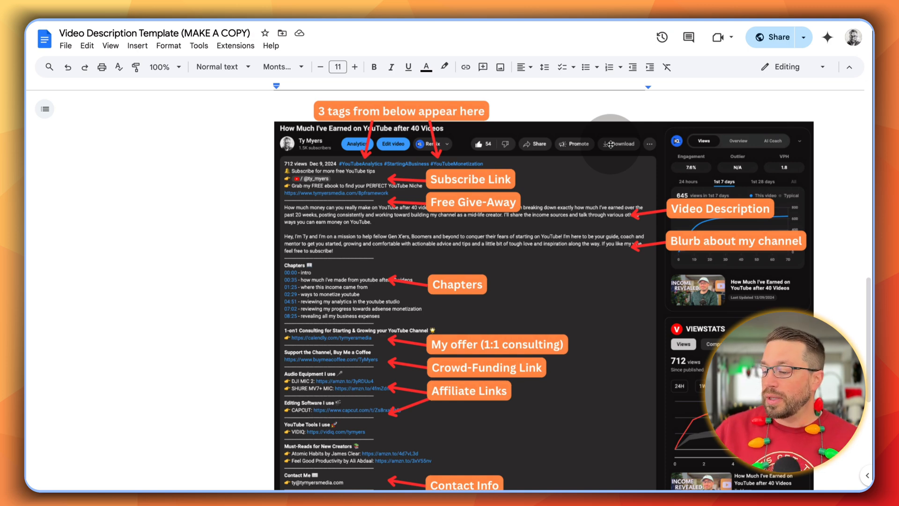
scroll(down, 3)
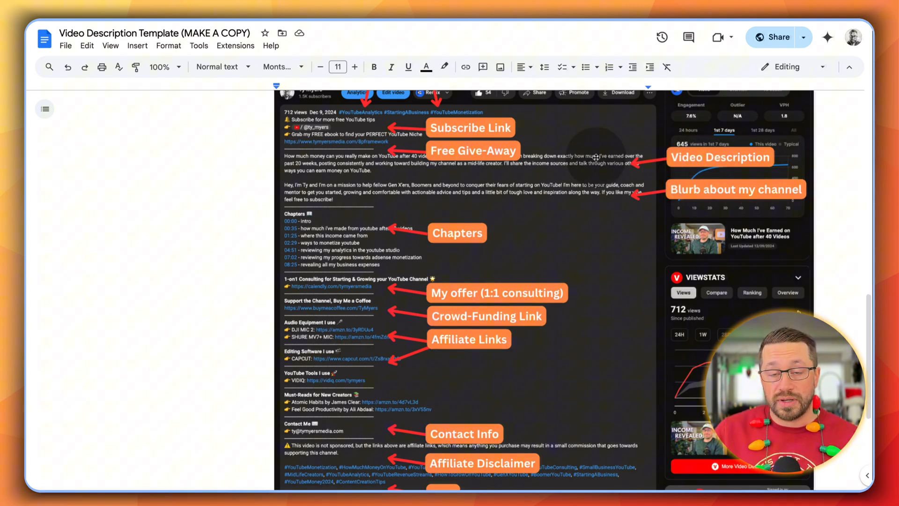
- Scroll through the annotated breakdown of each description section
scroll(down, 3)
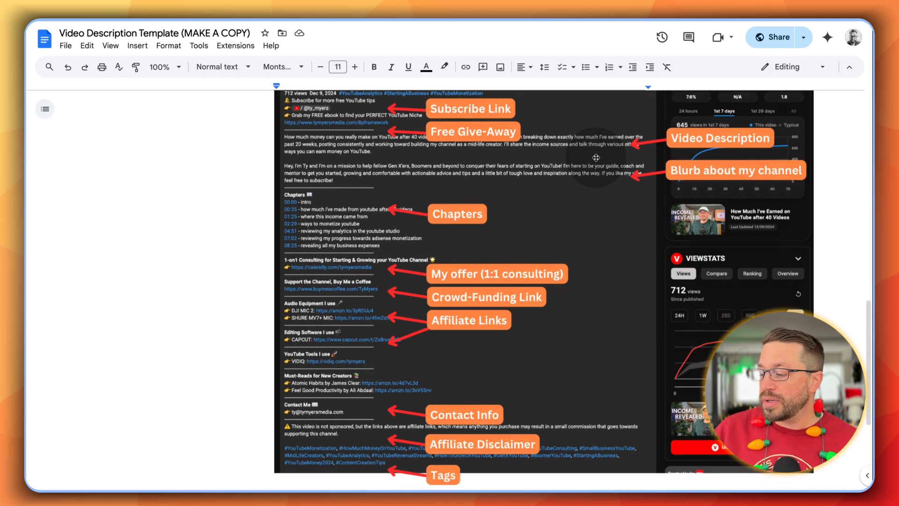
scroll(down, 3)
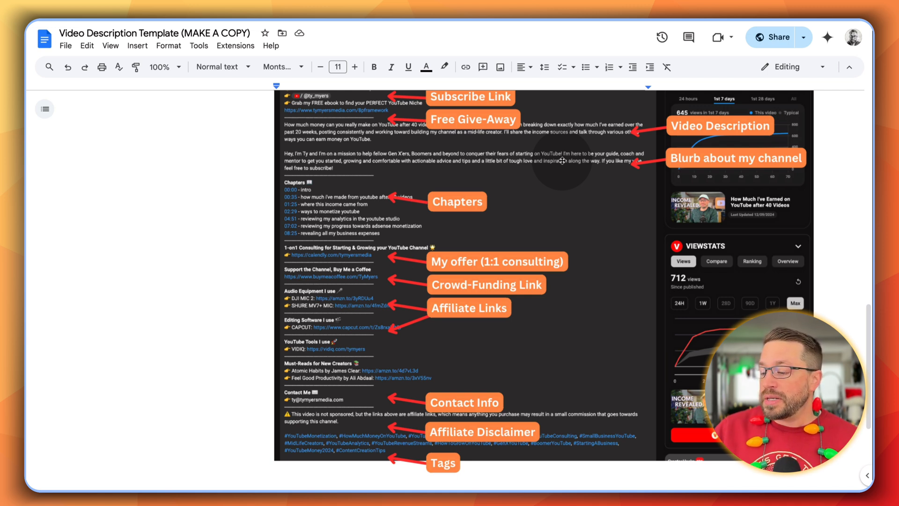
scroll(down, 3)
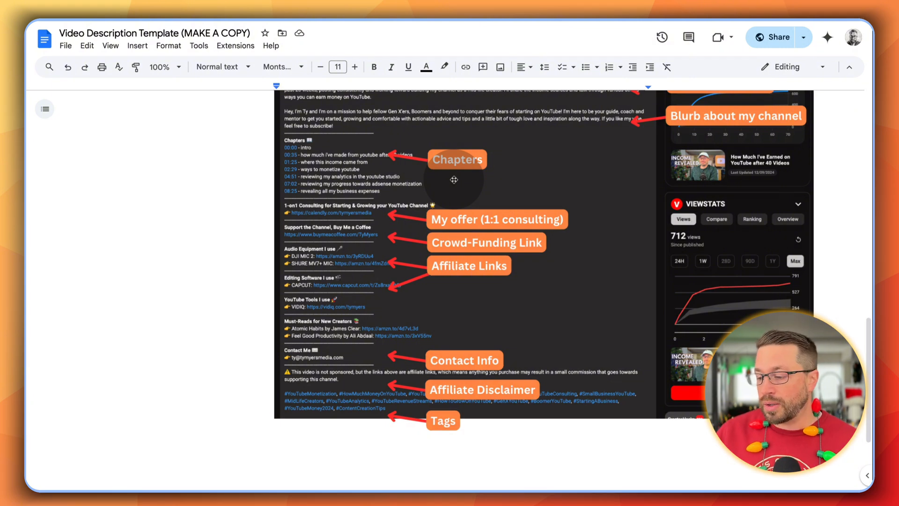
scroll(down, 3)
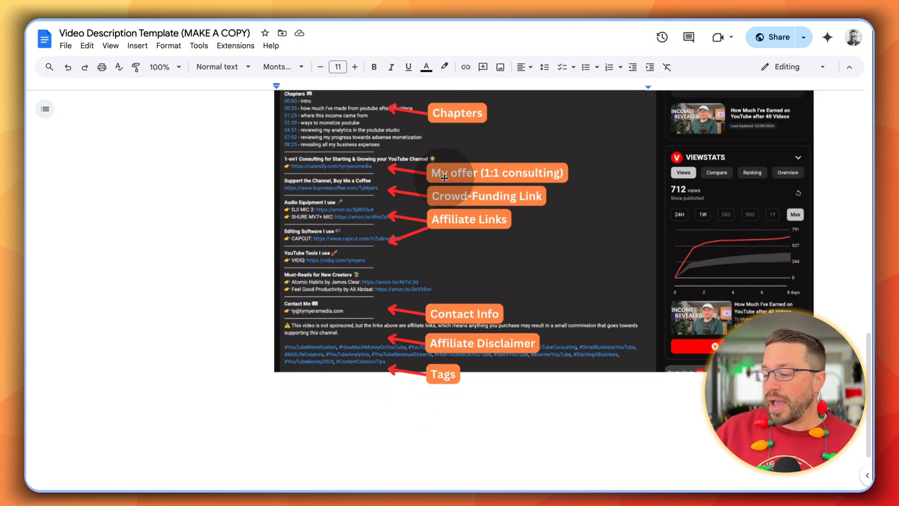
mouse_move(580, 170)
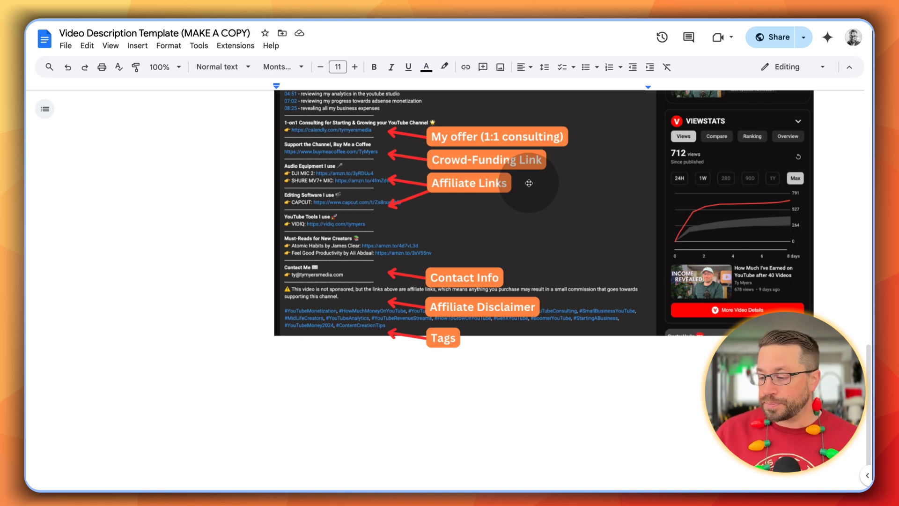
scroll(down, 3)
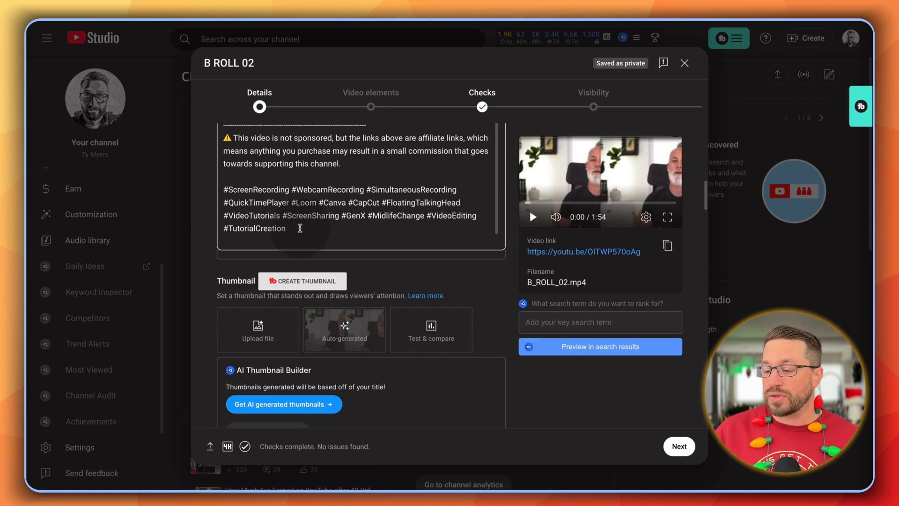
- Check the description's closing hashtags, then select the 'Insert Description Here' placeholder to replace
drag(297, 229, 223, 138)
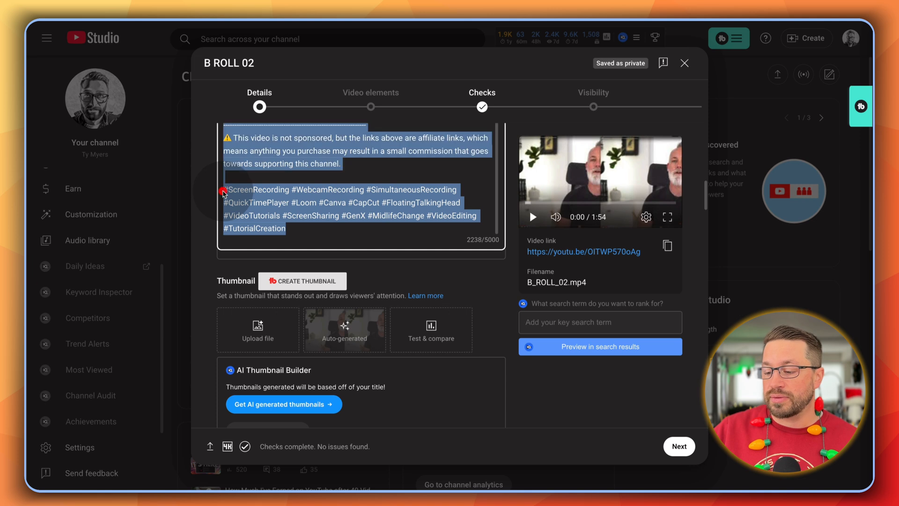
click(285, 228)
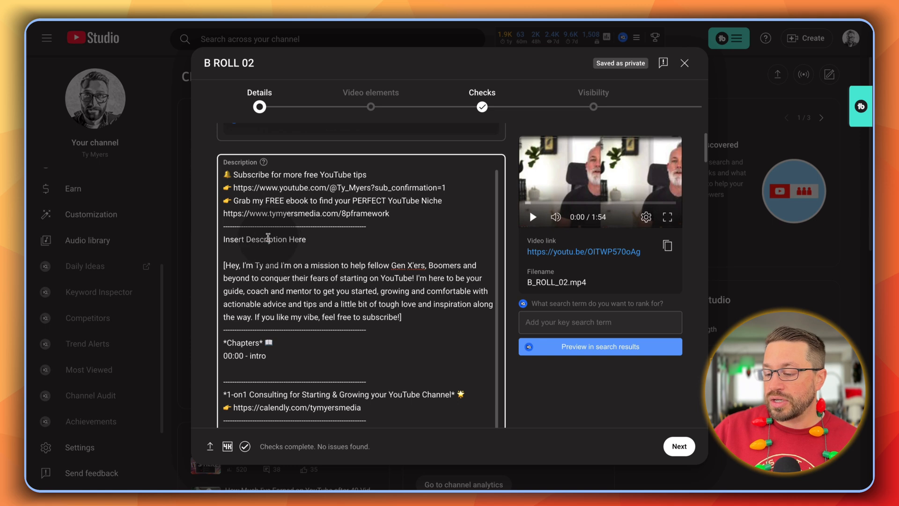
double_click(265, 239)
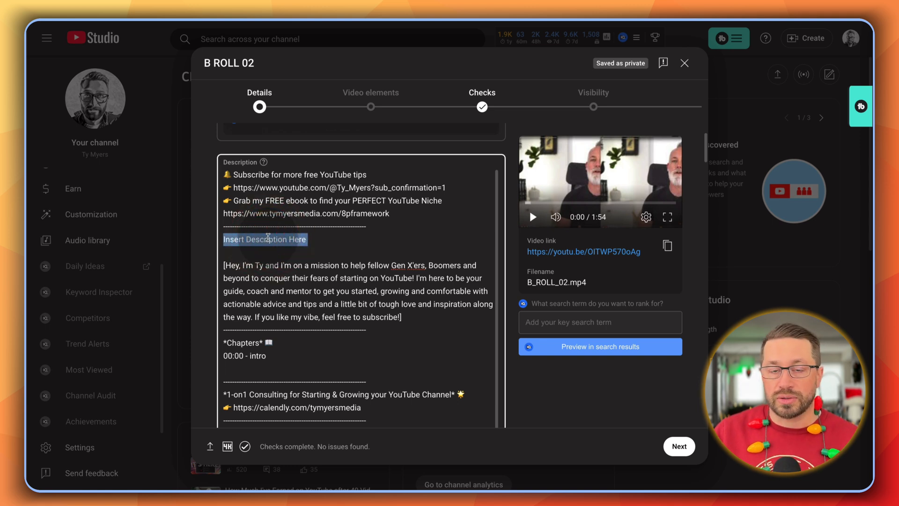